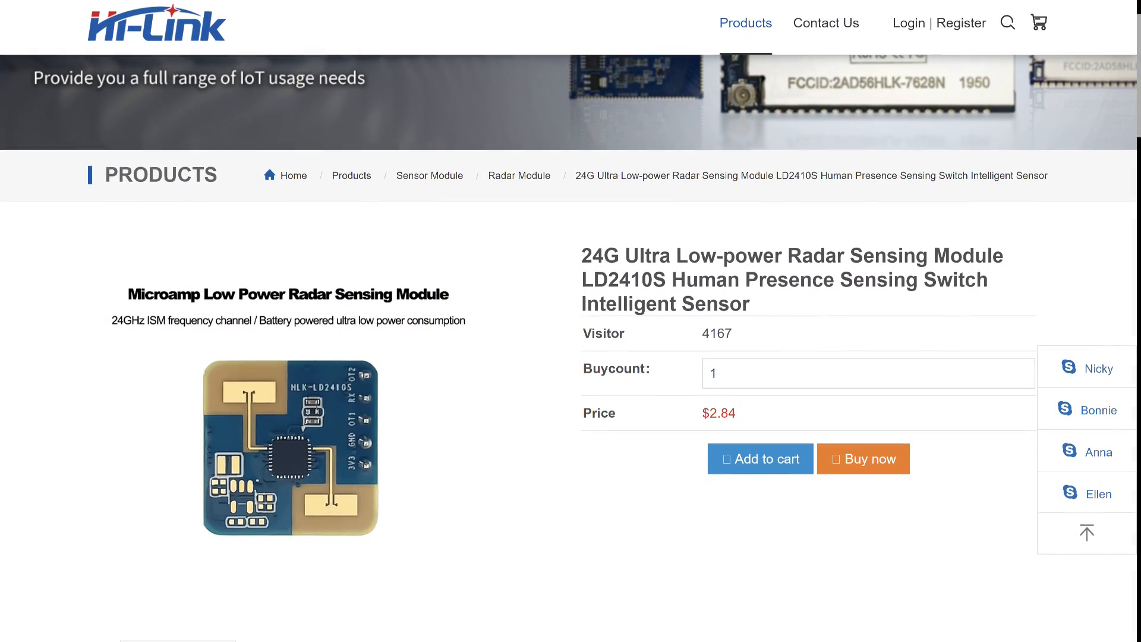
- Add the human presence sensor as a NEO Gateway subdevice, confirming it is in pairing mode
{"action": "scroll", "scroll_direction": "down", "scroll_amount": 3}
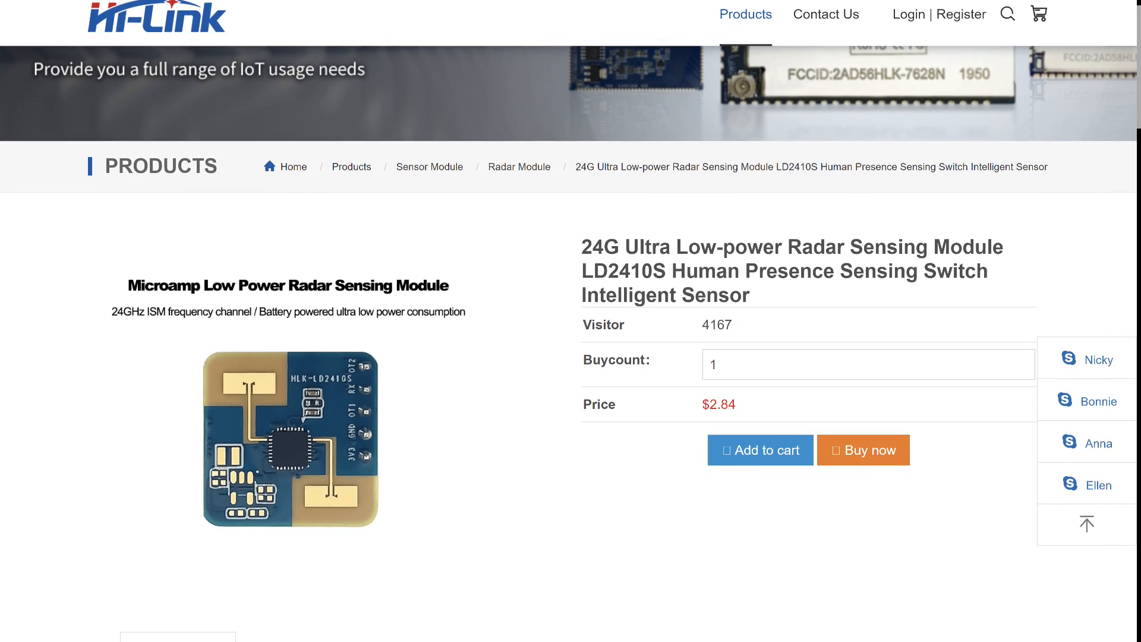
{"action": "scroll", "scroll_direction": "down", "scroll_amount": 3}
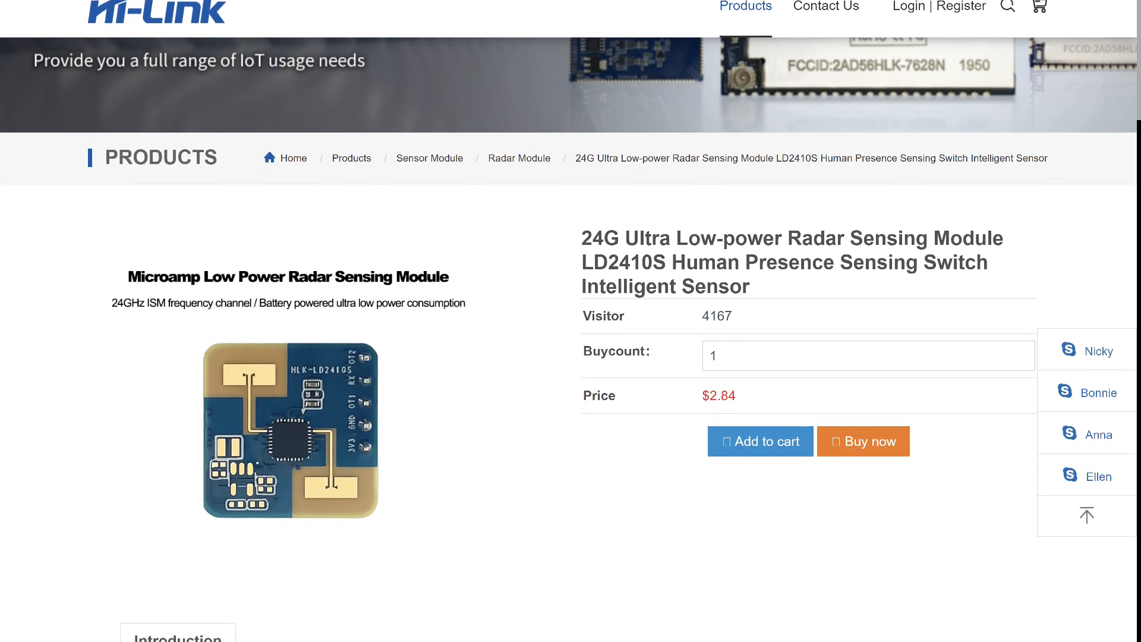
{"action": "scroll", "scroll_direction": "down", "scroll_amount": 3}
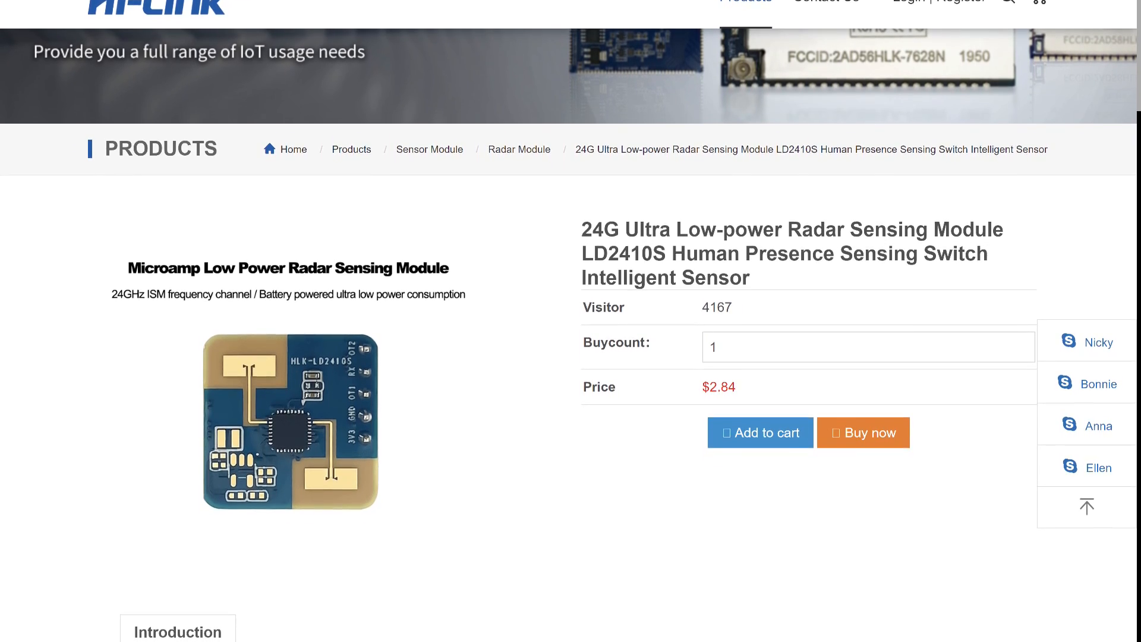
{"action": "scroll", "scroll_direction": "down", "scroll_amount": 3}
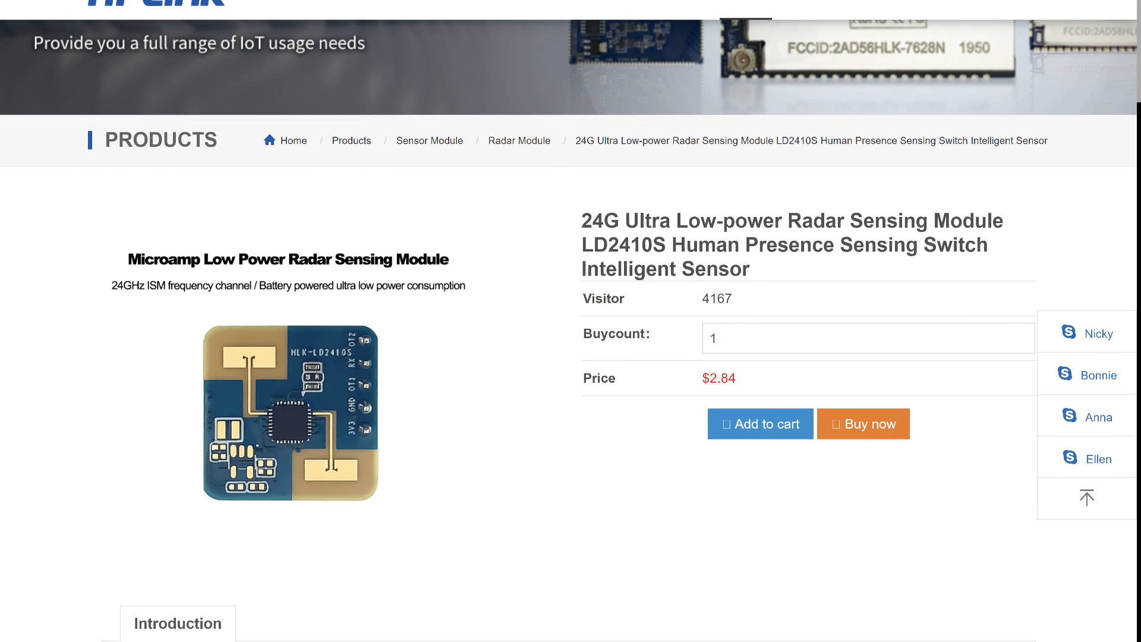
{"action": "scroll", "scroll_direction": "down", "scroll_amount": 3}
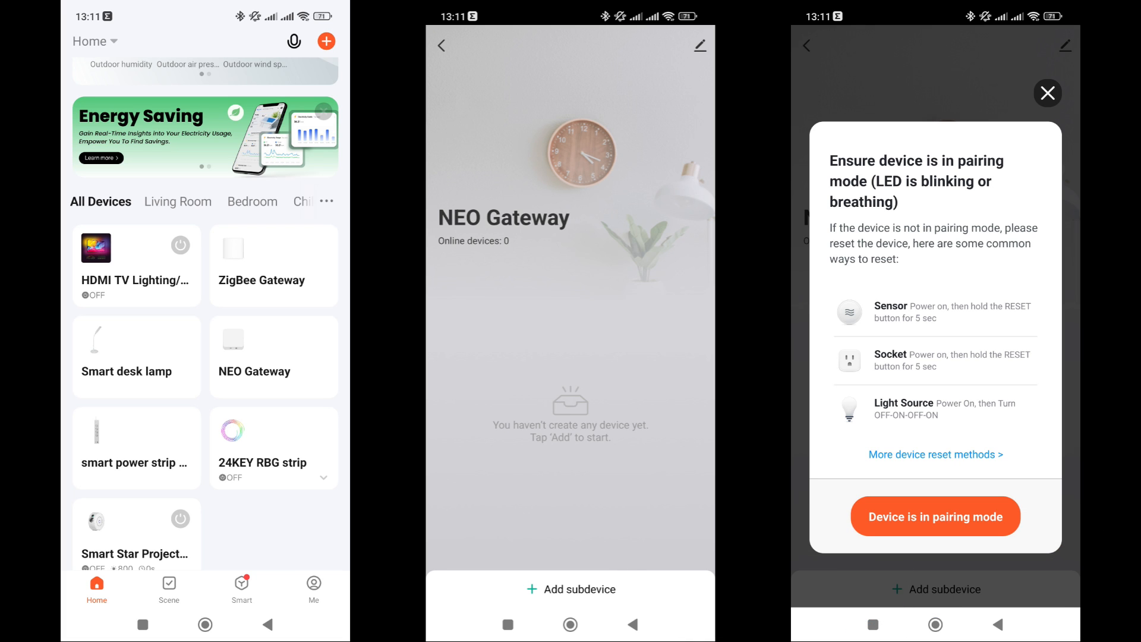
{"action": "left_click", "coordinate": [934, 516]}
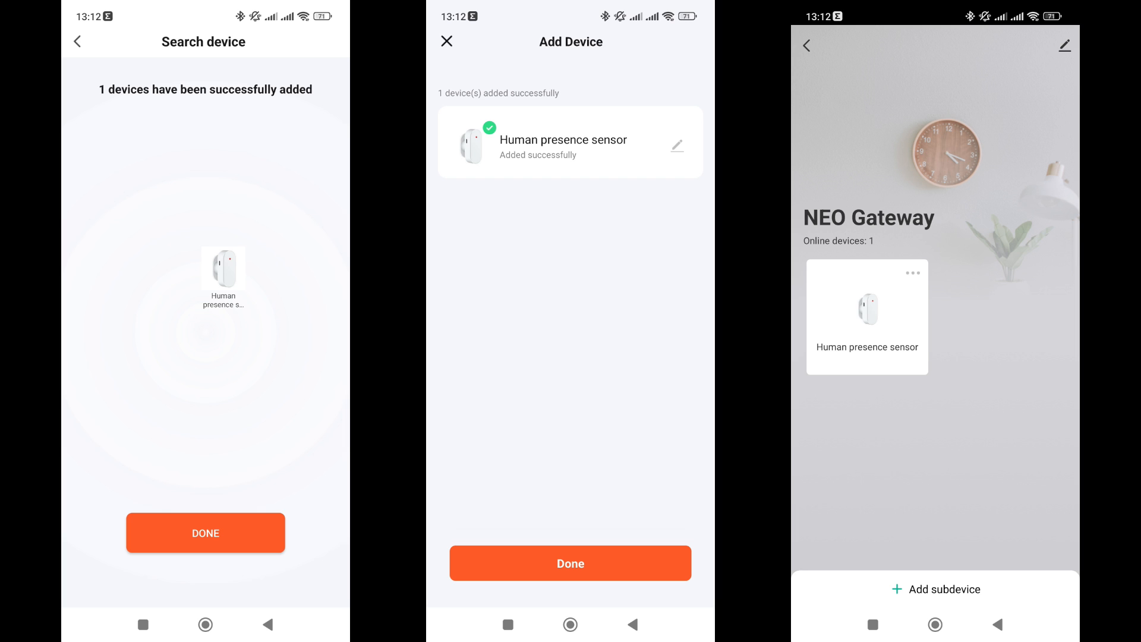
{"action": "left_click", "coordinate": [866, 317]}
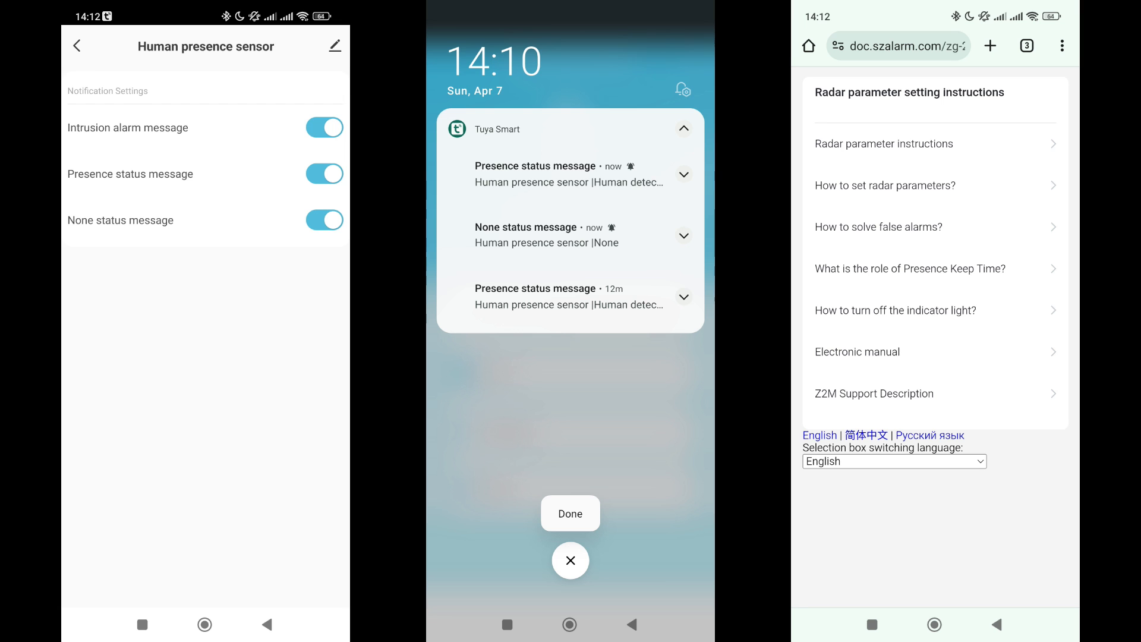
{"action": "left_click", "coordinate": [934, 144]}
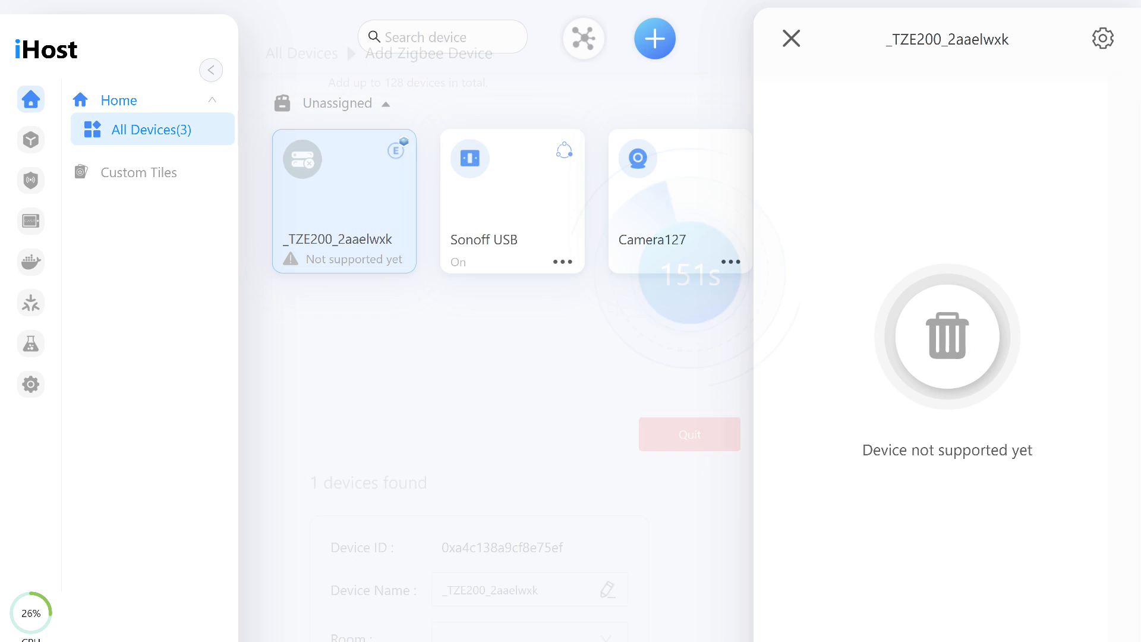
- Add the sensor in iHost, where it appears as unsupported _TZE200_2aaelwxk
{"action": "left_click", "coordinate": [688, 433]}
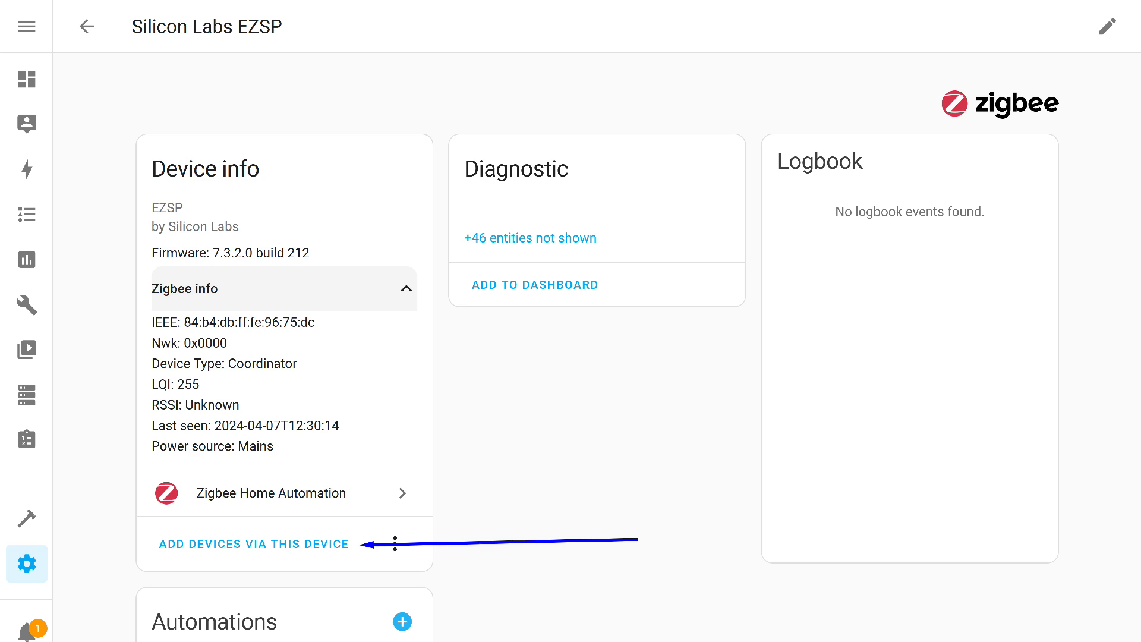
{"action": "left_click", "coordinate": [253, 544]}
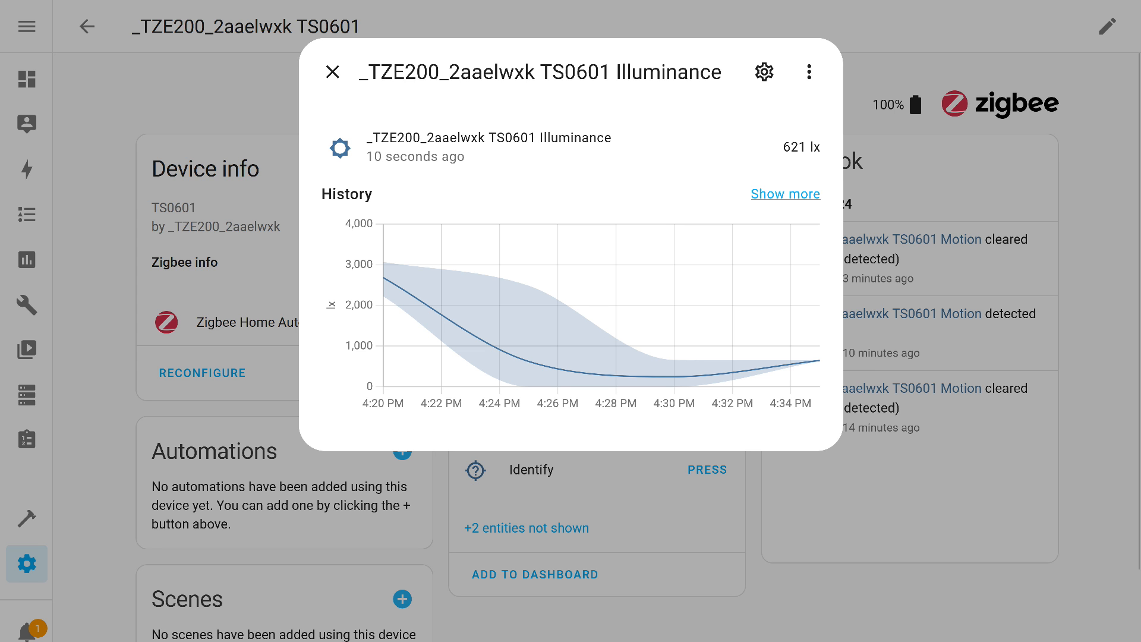
- Close the Illuminance history chart after reviewing the sensor's readings
{"action": "left_click", "coordinate": [333, 72]}
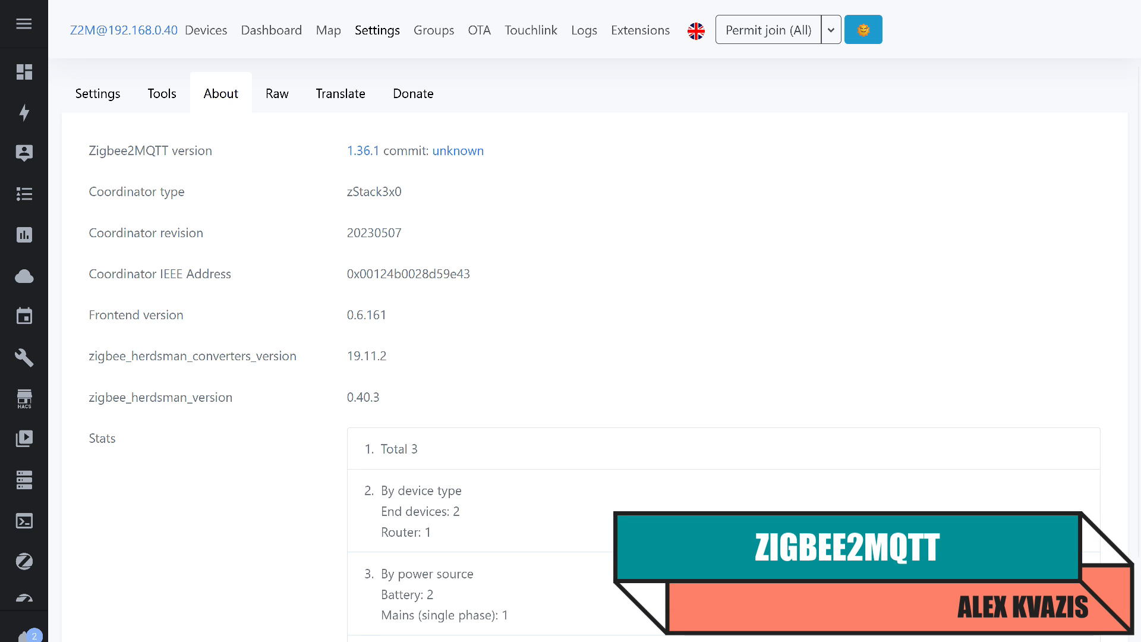
- Permit join, then open the newly interviewed TuYa ZG-204ZM sensor's details
{"action": "left_click", "coordinate": [206, 30]}
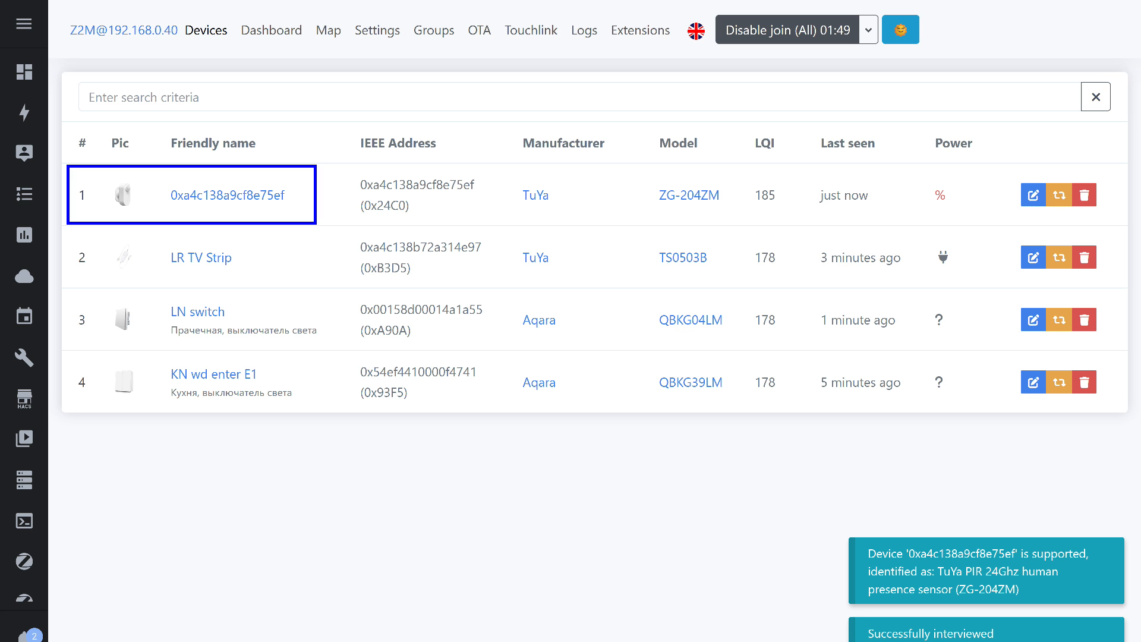
{"action": "left_click", "coordinate": [227, 194]}
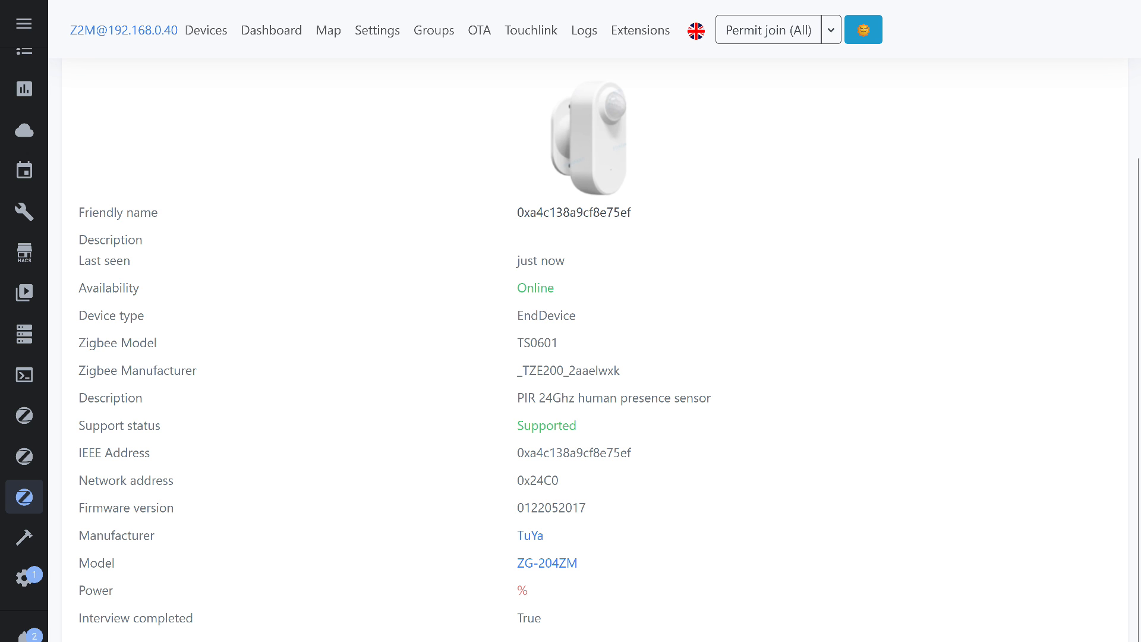
- Browse the Exposes tab for presence, motion state, illuminance and detection settings
{"action": "left_click", "coordinate": [159, 111]}
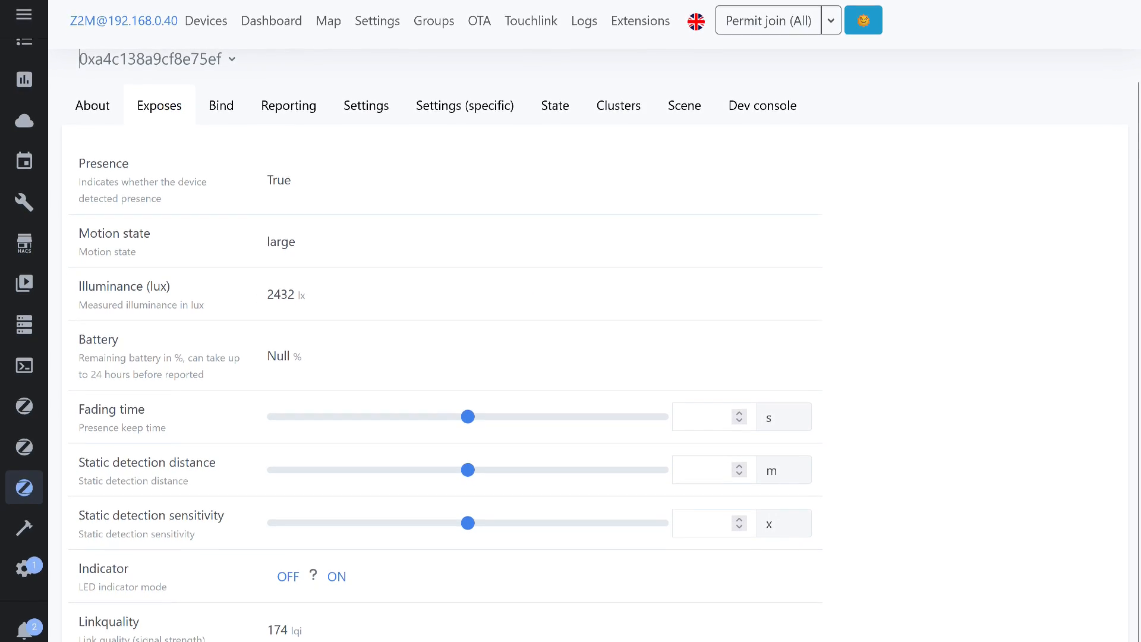
{"action": "scroll", "scroll_direction": "down", "scroll_amount": 3}
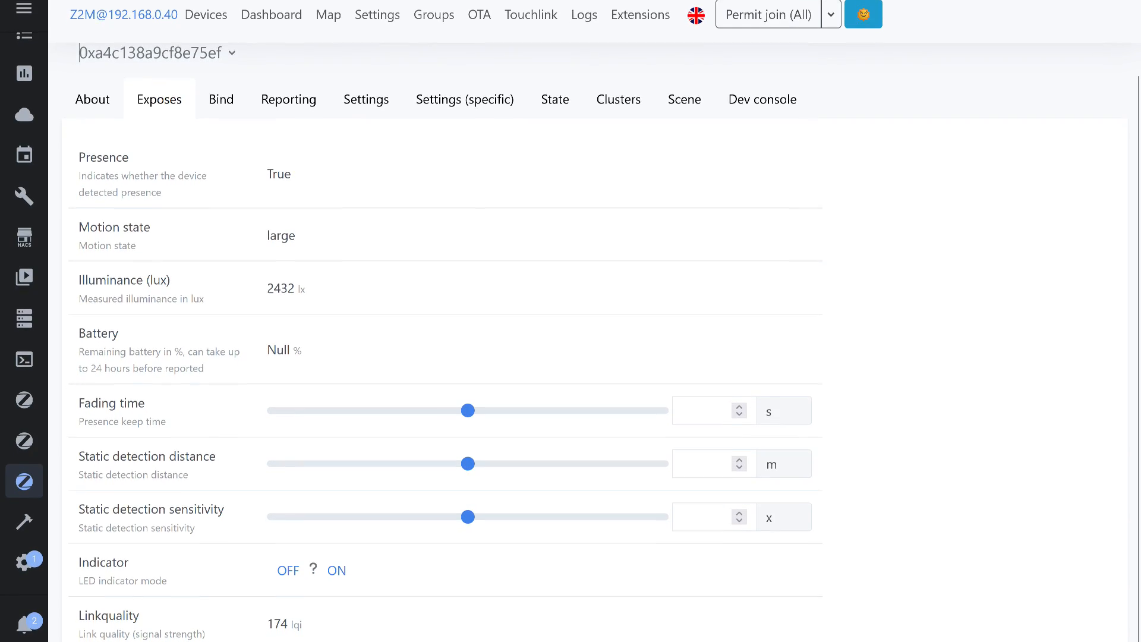
{"action": "scroll", "scroll_direction": "down", "scroll_amount": 3}
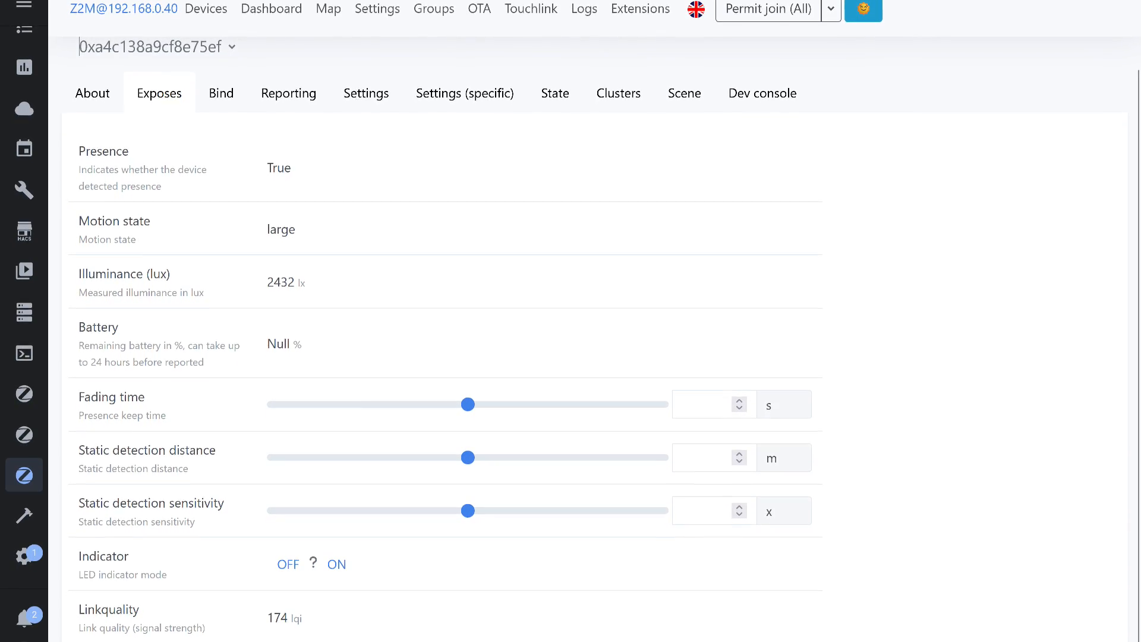
{"action": "scroll", "scroll_direction": "down", "scroll_amount": 3}
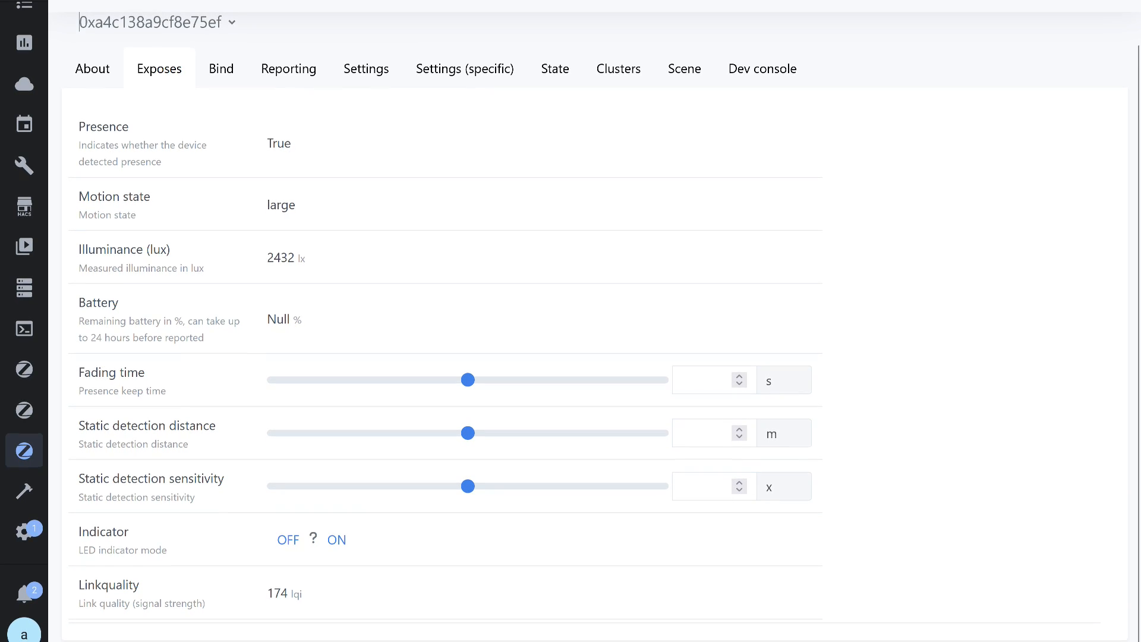
{"action": "scroll", "scroll_direction": "down", "scroll_amount": 3}
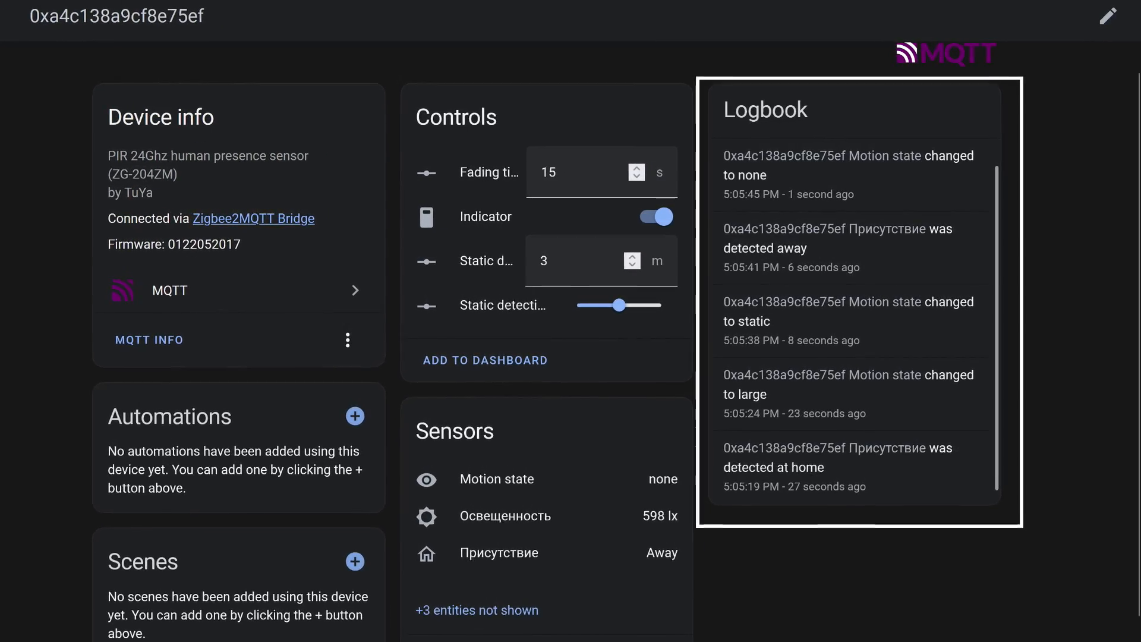
- Scroll the ZG-204ZM device page to its logbook of presence and motion changes
{"action": "scroll", "scroll_direction": "down", "scroll_amount": 3}
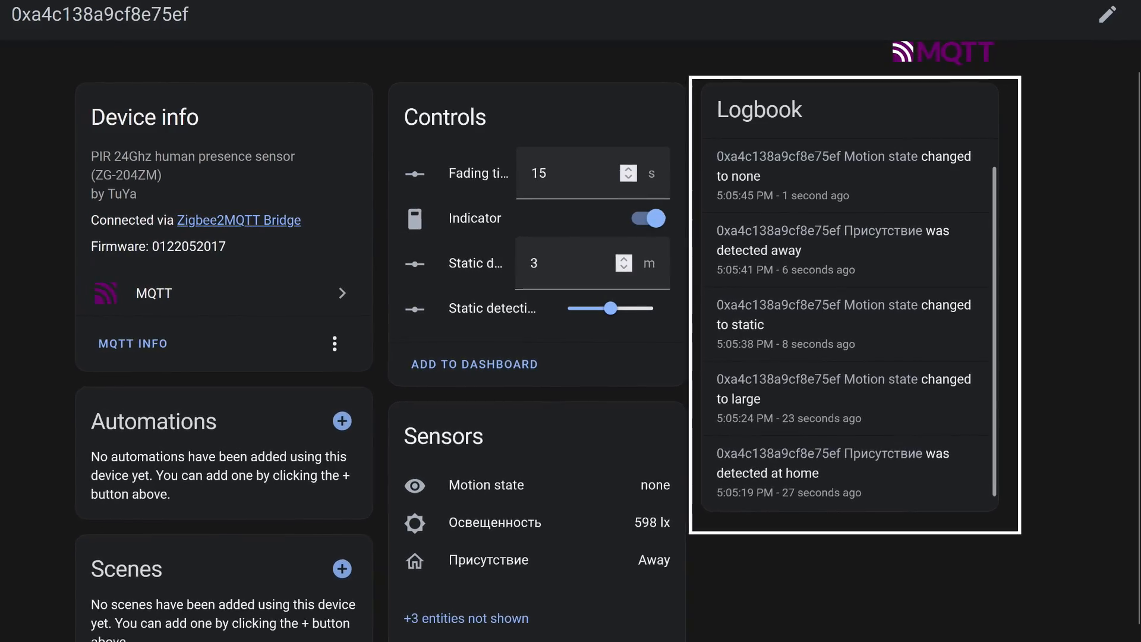